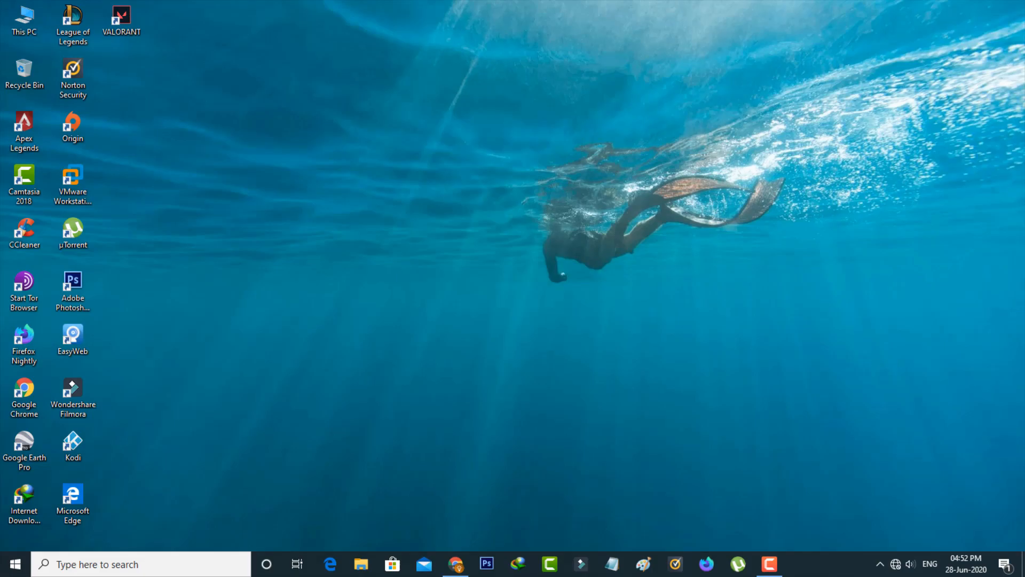
- Launch Google Chrome from the taskbar to reach meet.google.com
click(455, 564)
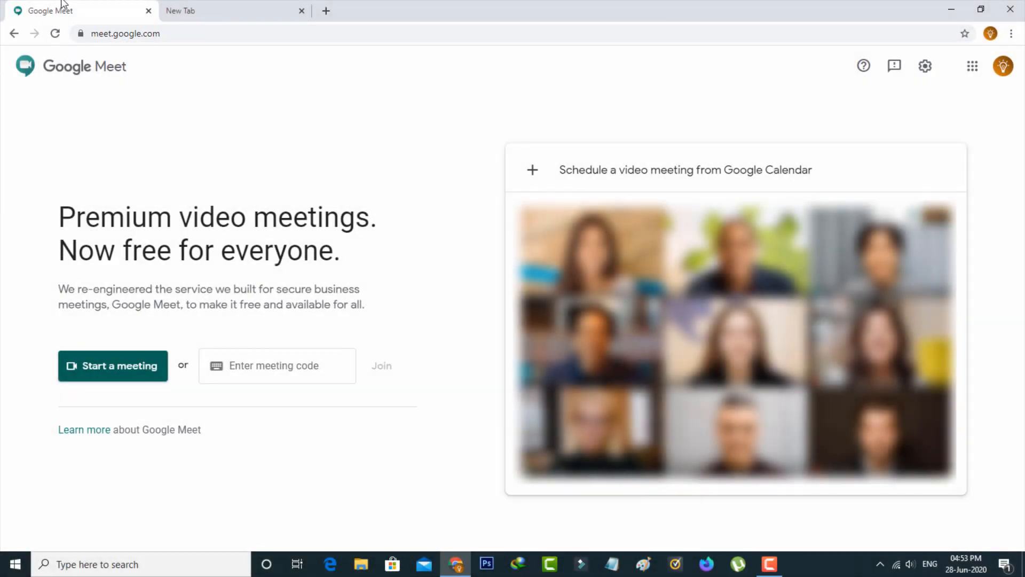
mouse_move(60, 19)
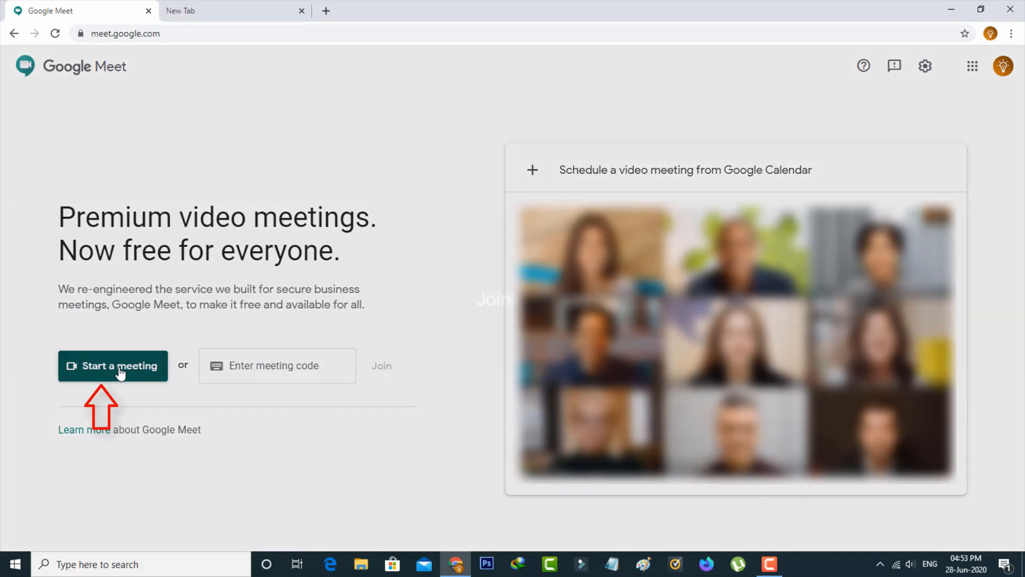
- Start a new meeting from the Google Meet home page
click(112, 365)
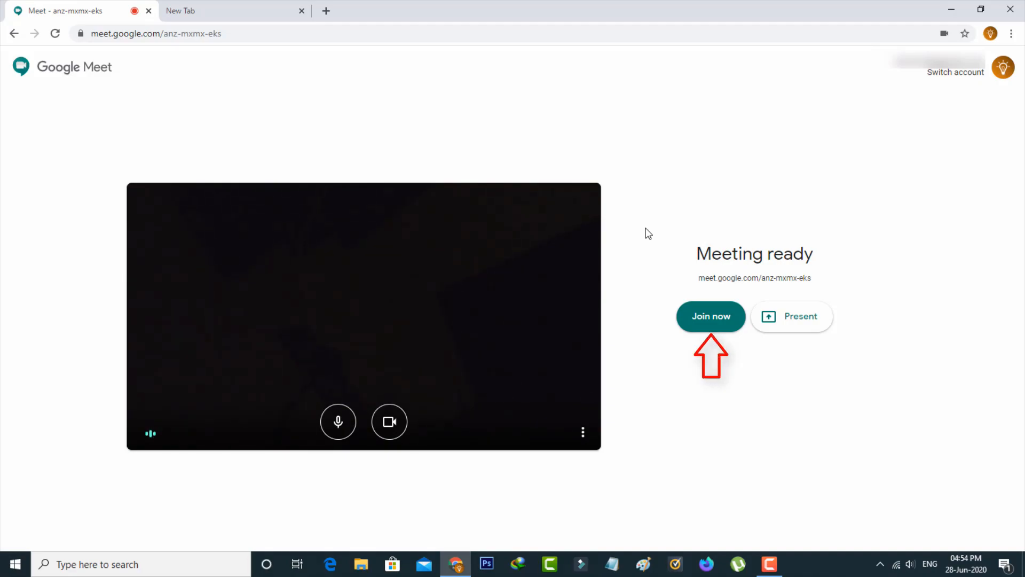
- Join the new meeting, bringing up the 'Add others' invite dialog
click(710, 317)
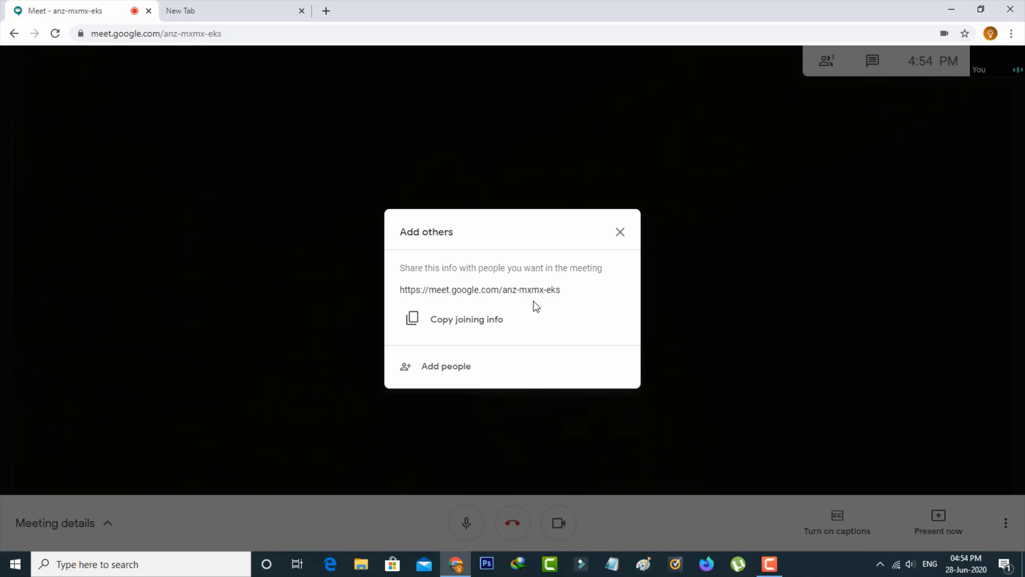
mouse_move(539, 304)
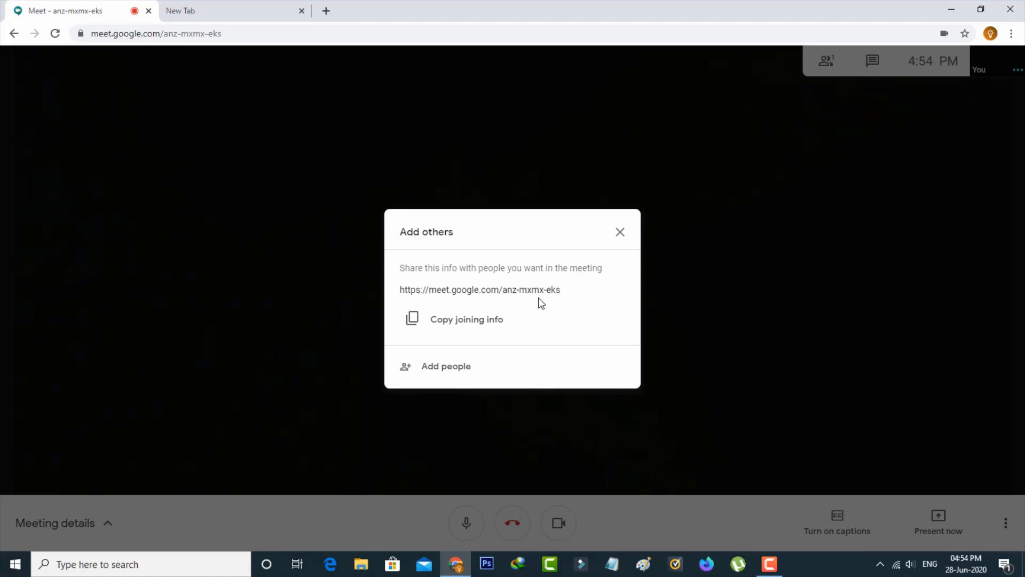
- Close the 'Add others' dialog and show the More options menu
click(619, 231)
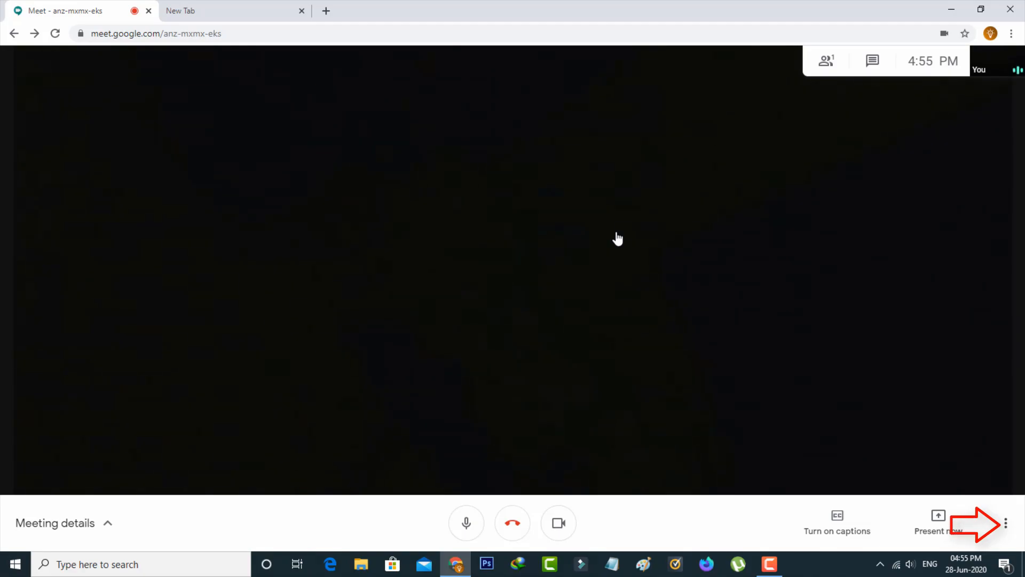
mouse_move(986, 504)
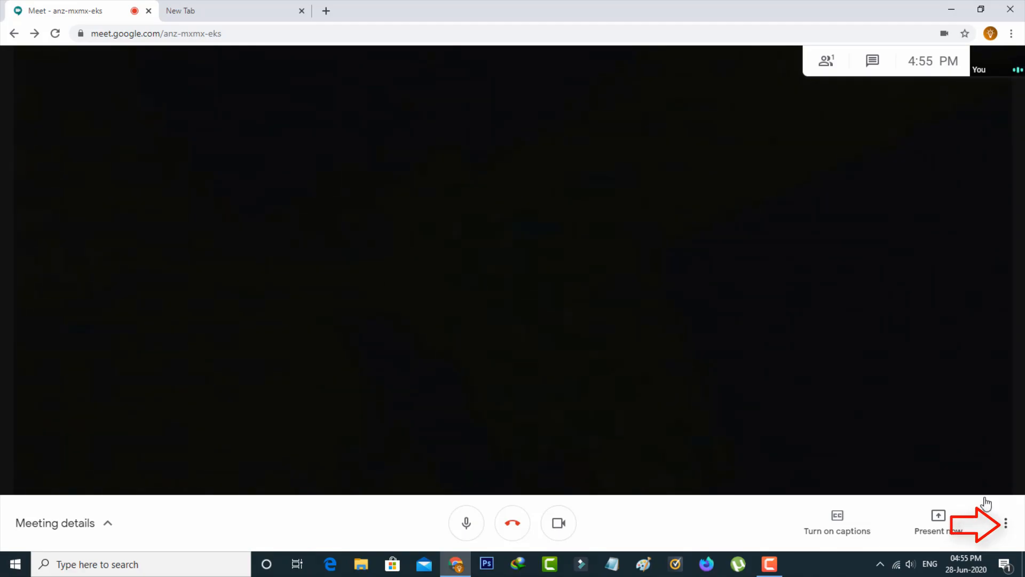
click(1005, 523)
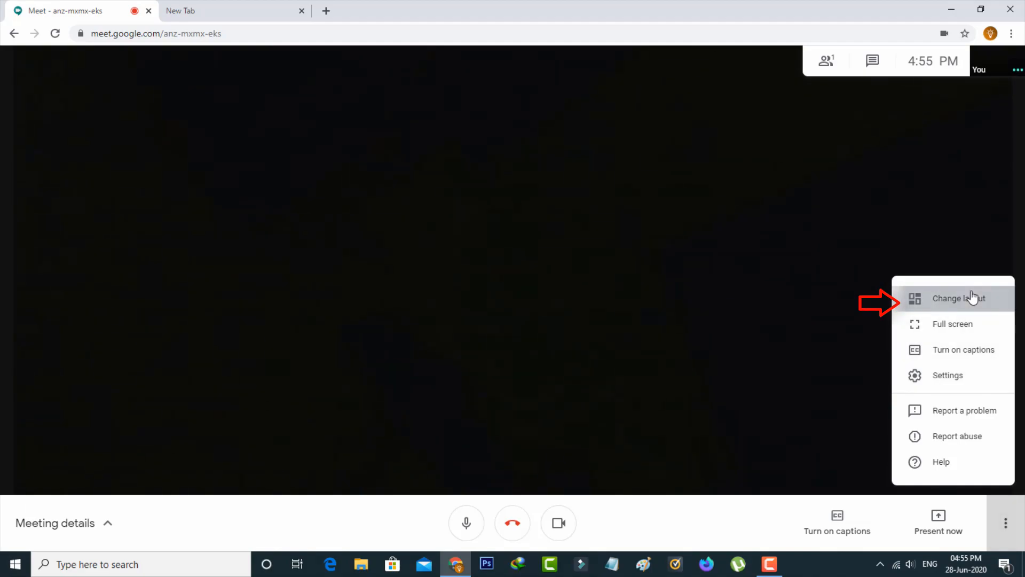
- Change the meeting layout to Tiled via Change layout
click(952, 298)
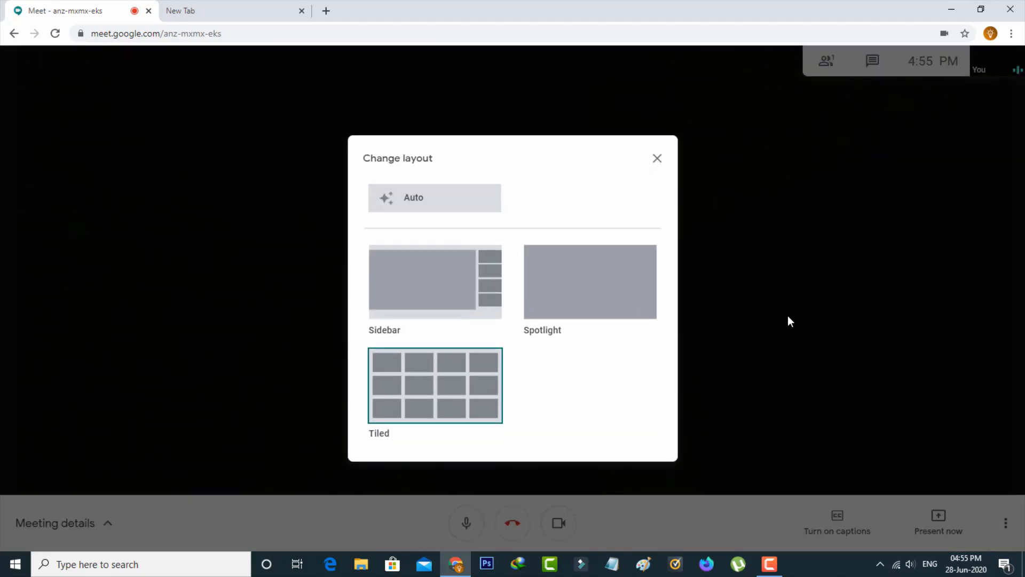
mouse_move(418, 288)
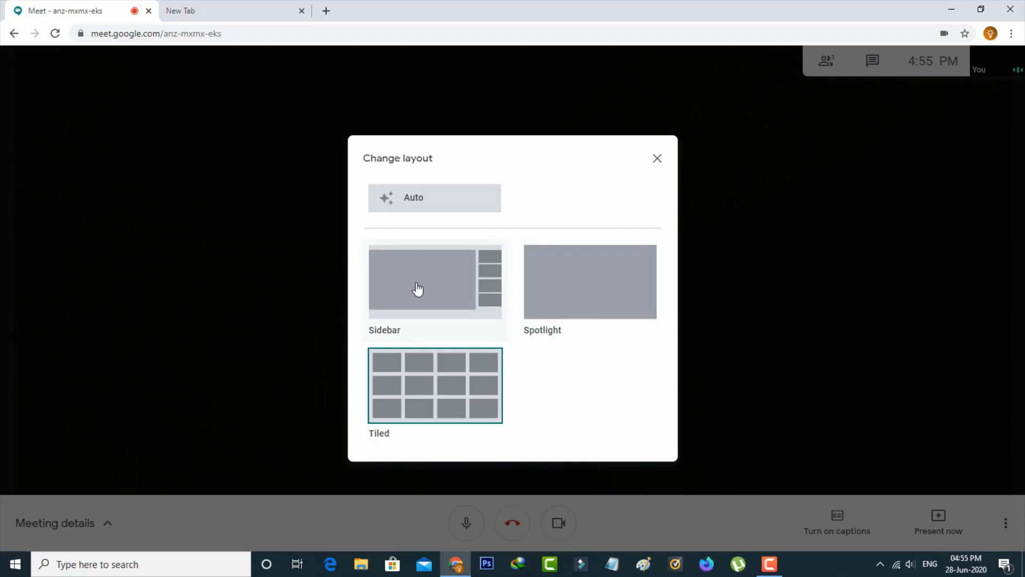
mouse_move(486, 289)
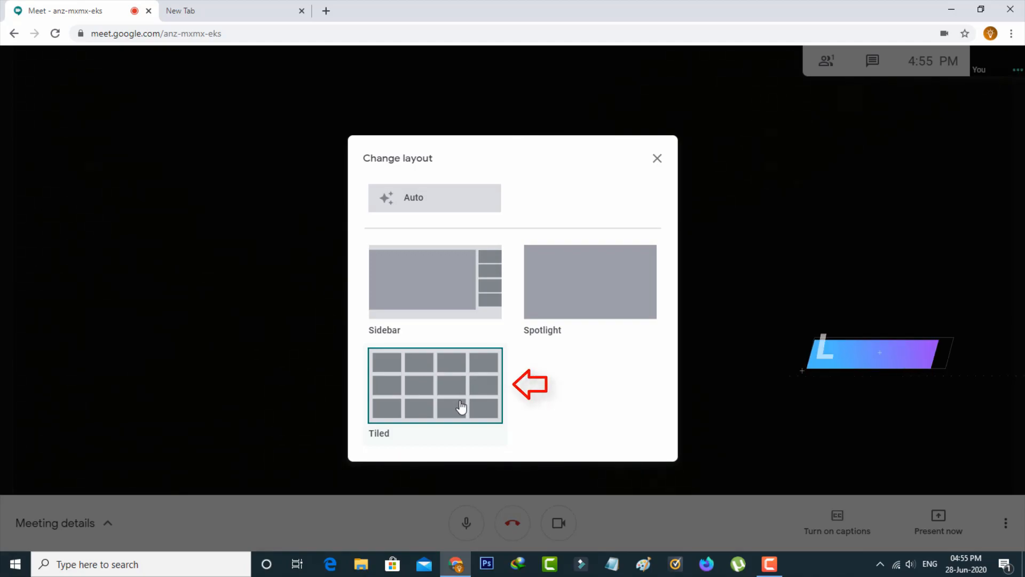
click(435, 385)
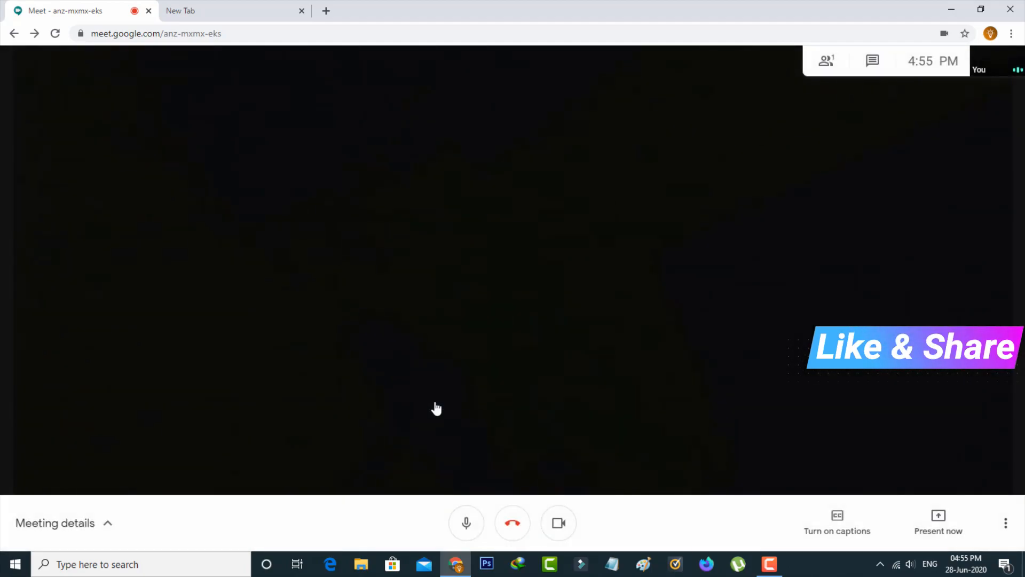